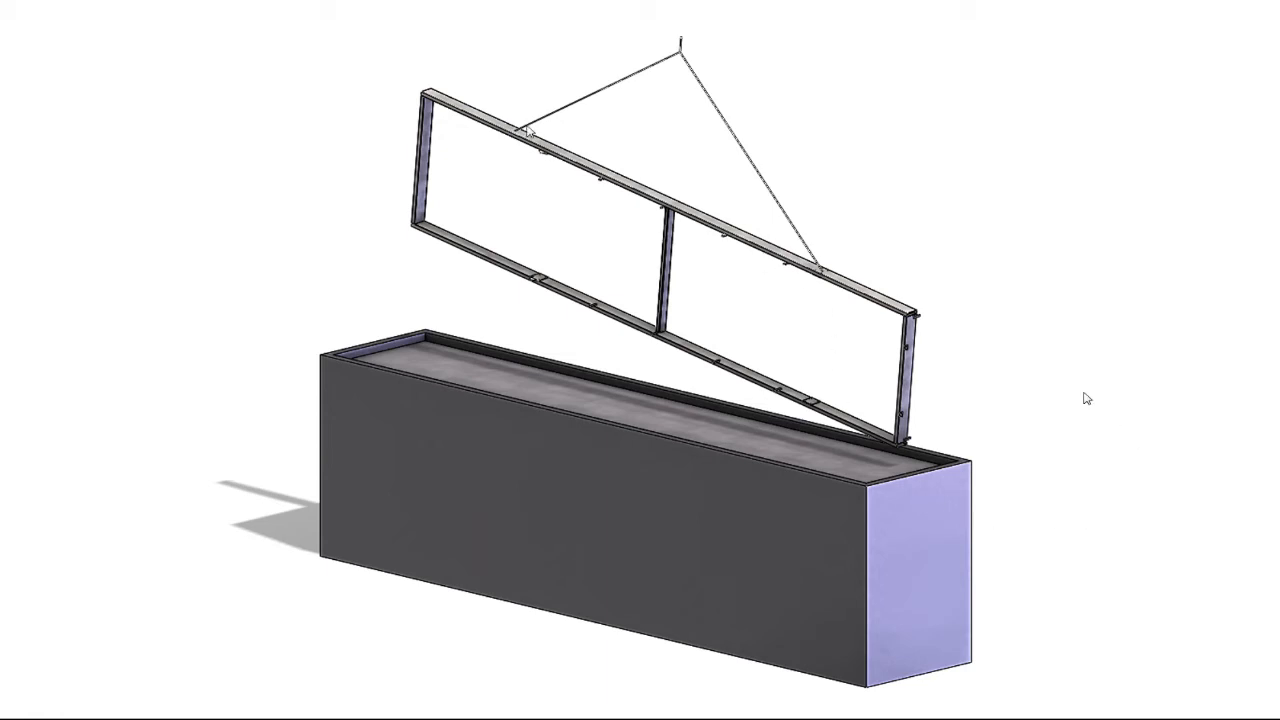
{"action": "mouse_move", "coordinate": [660, 135]}
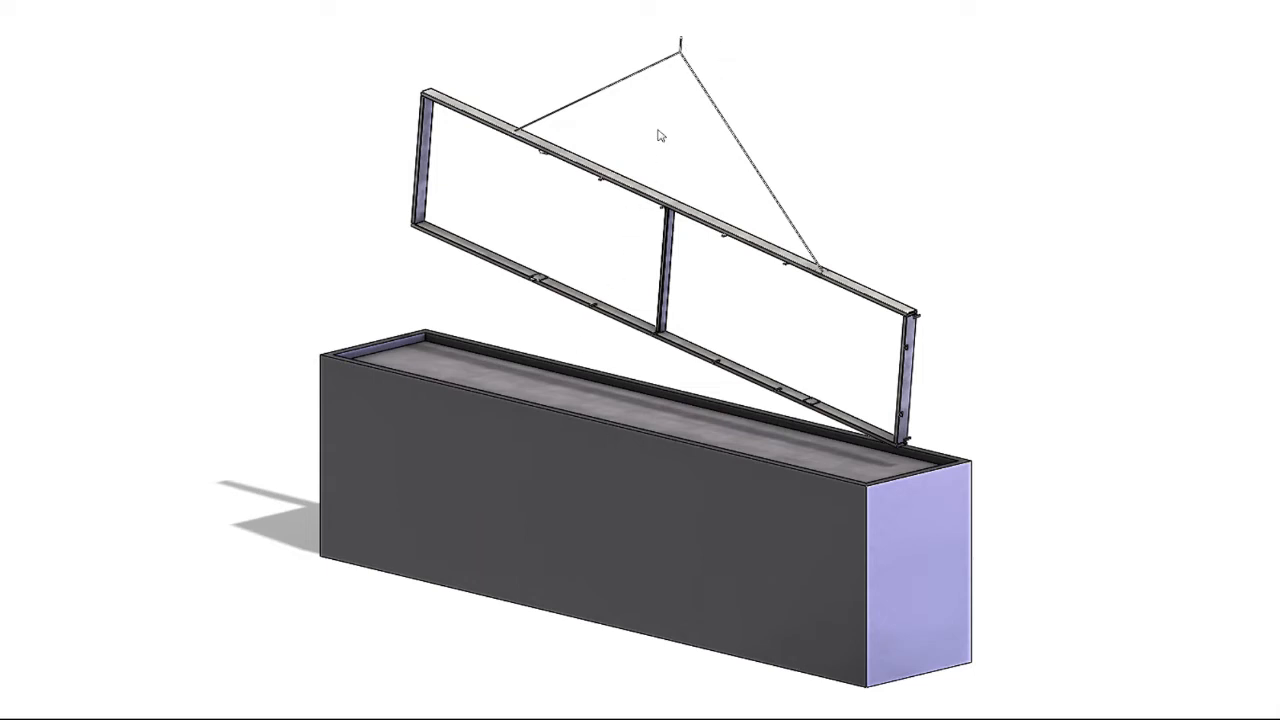